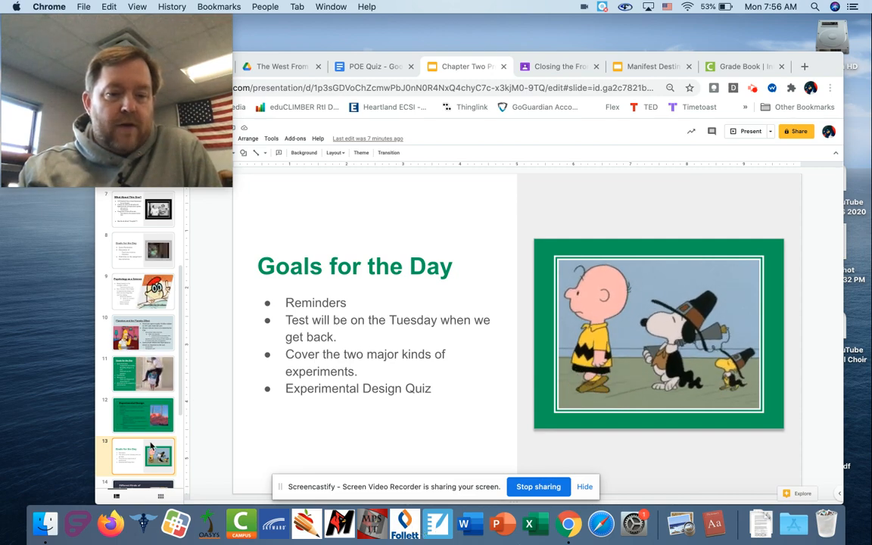
# Navigate via the filmstrip past Other Methods of Study to the Different Kinds of Experiments slide
pyautogui.click(142, 460)
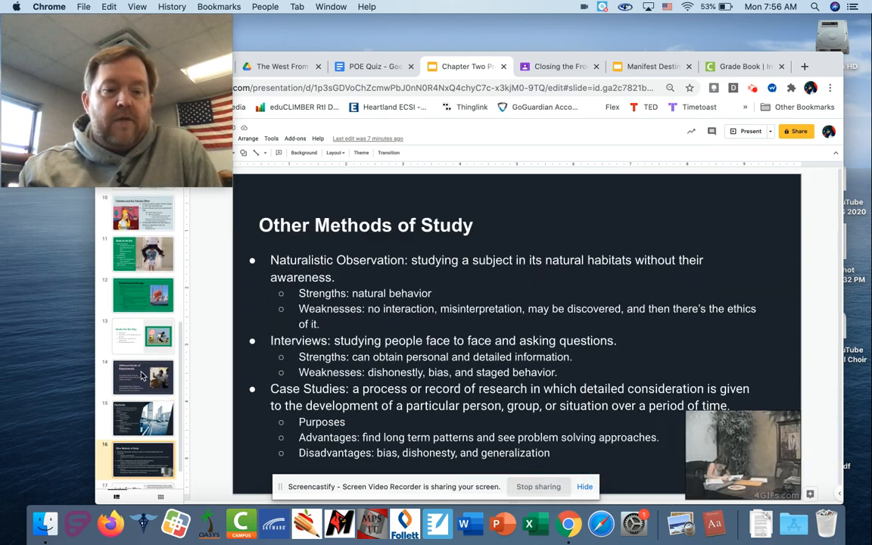
pyautogui.click(142, 377)
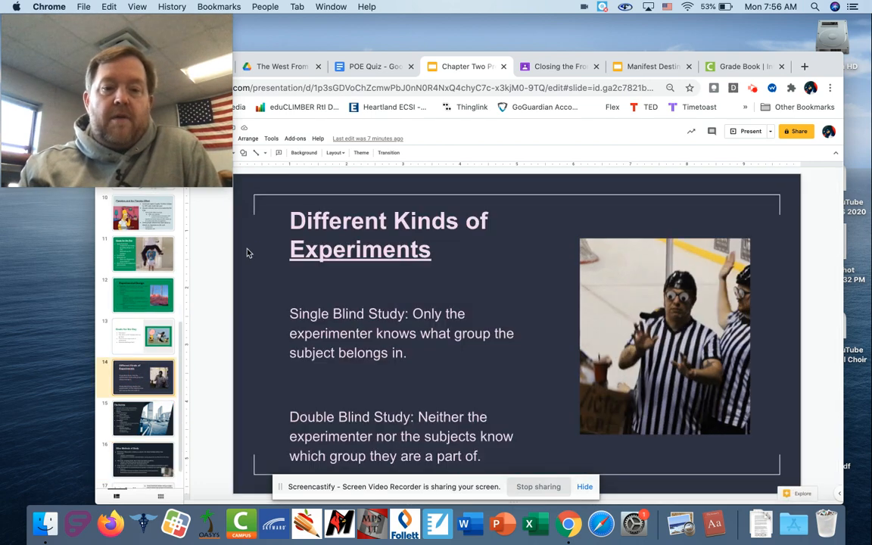